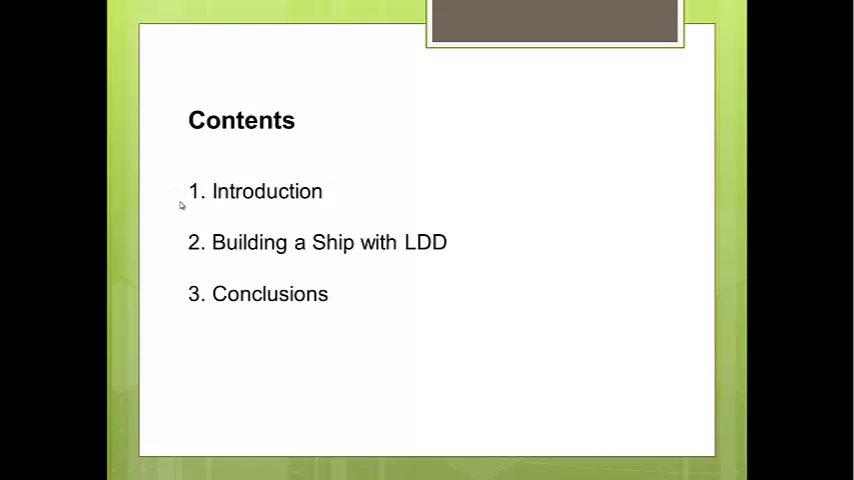
pyautogui.moveTo(336, 200)
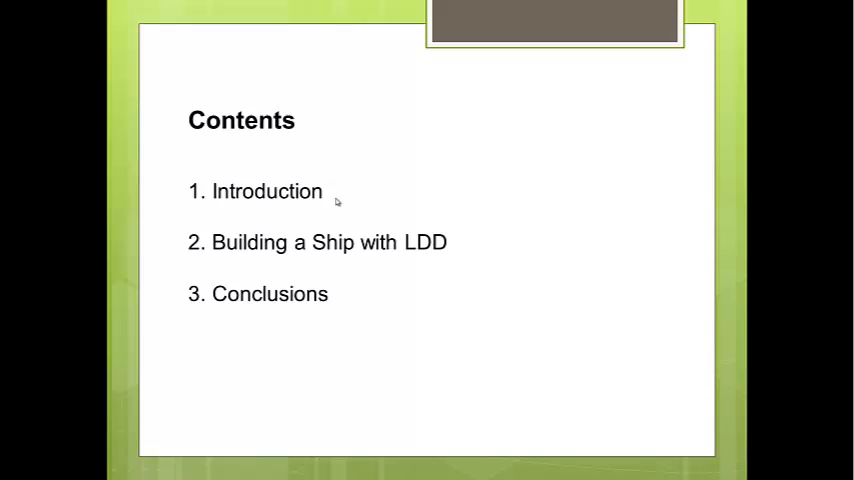
pyautogui.moveTo(208, 262)
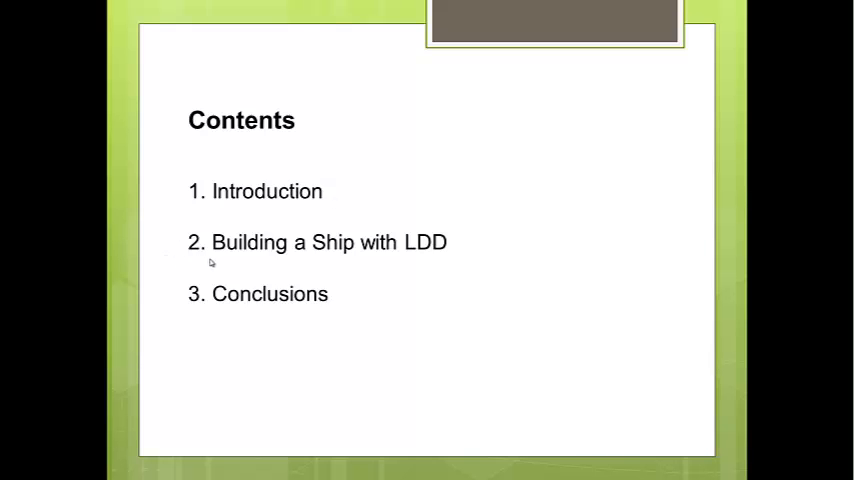
pyautogui.moveTo(348, 262)
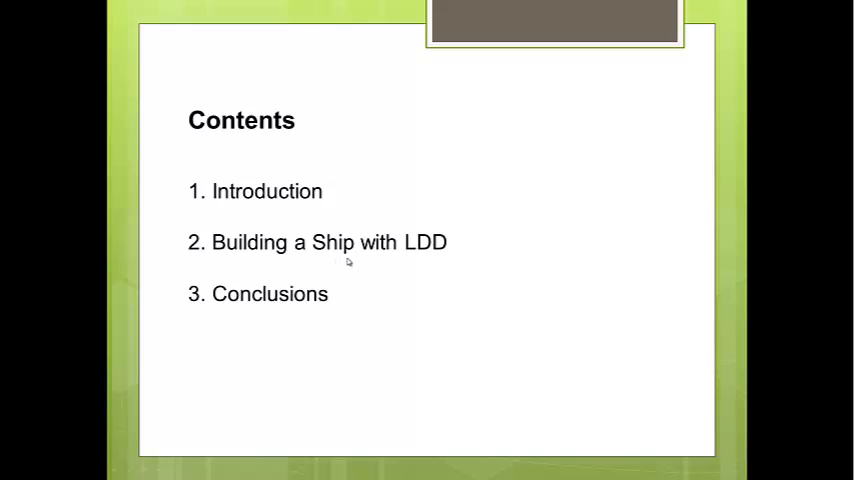
pyautogui.moveTo(364, 264)
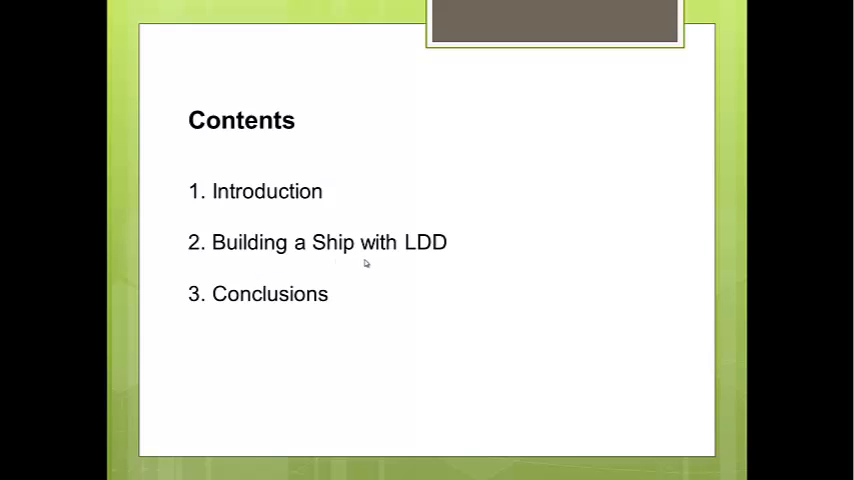
pyautogui.moveTo(166, 318)
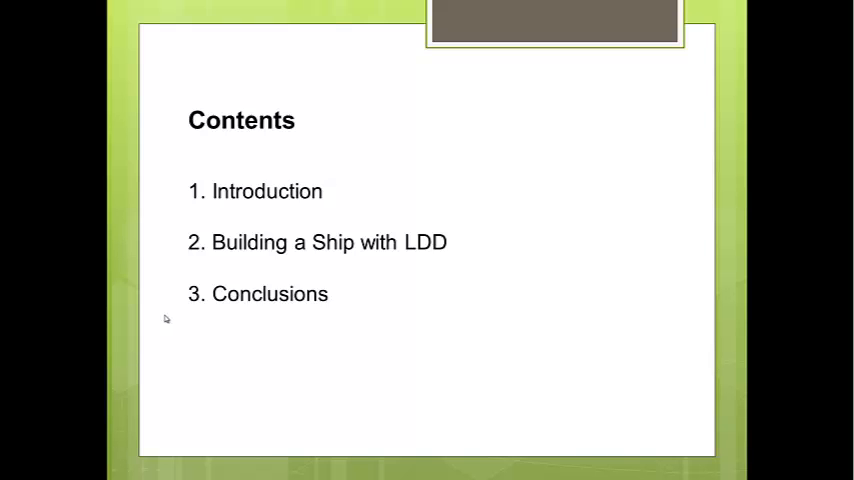
pyautogui.moveTo(340, 328)
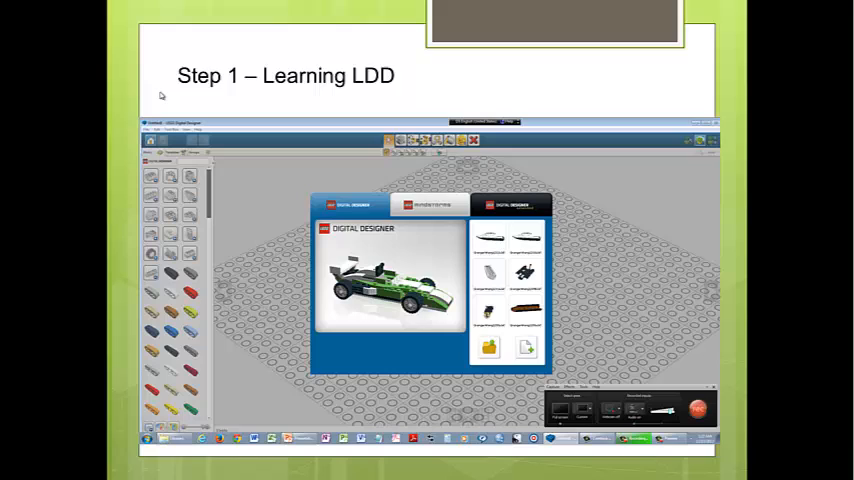
pyautogui.moveTo(388, 96)
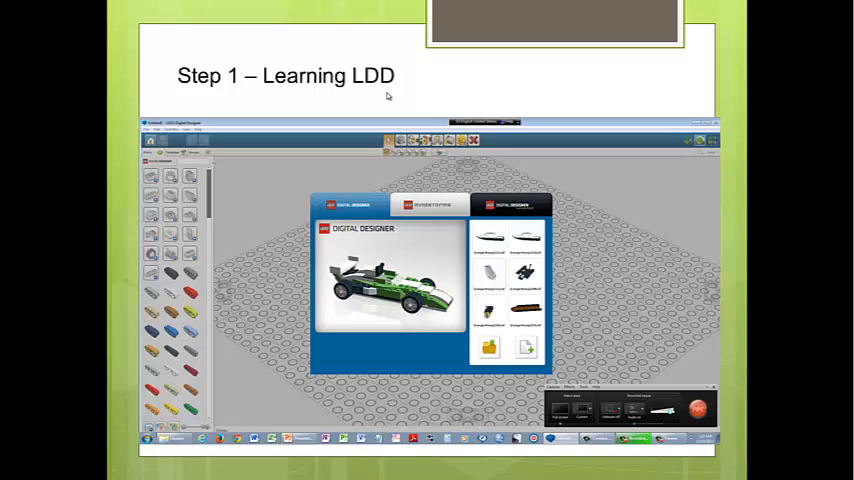
pyautogui.moveTo(388, 94)
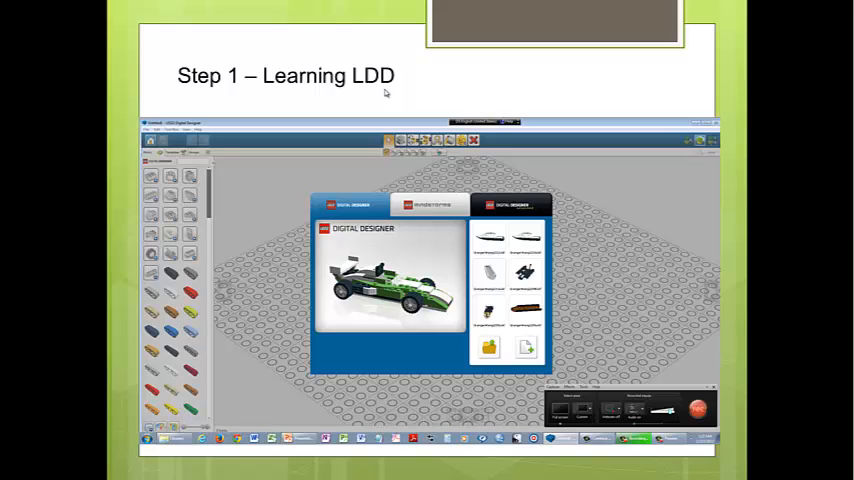
pyautogui.moveTo(688, 148)
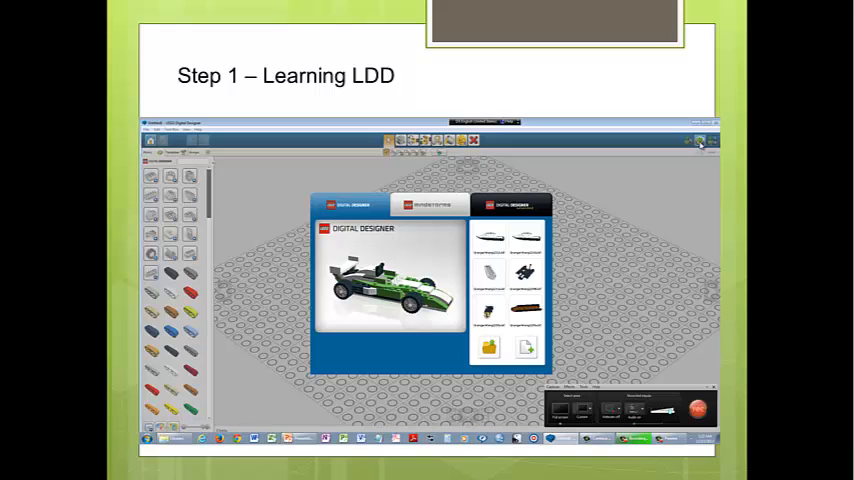
pyautogui.moveTo(550, 82)
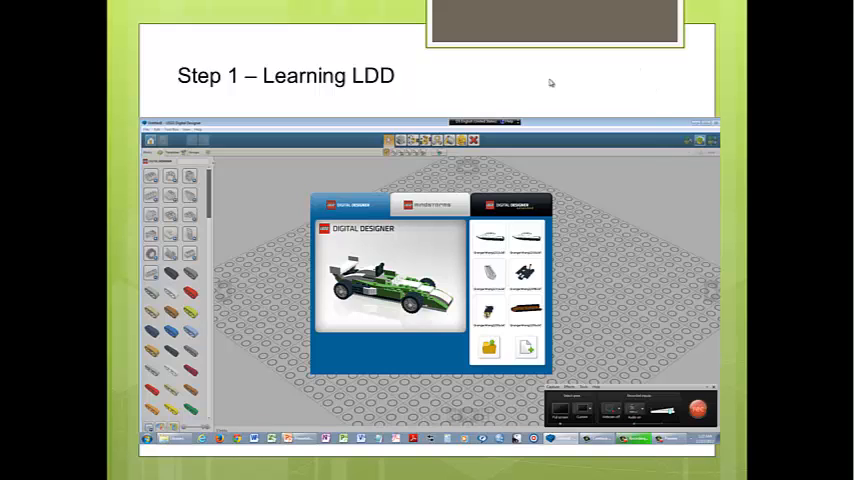
pyautogui.moveTo(684, 152)
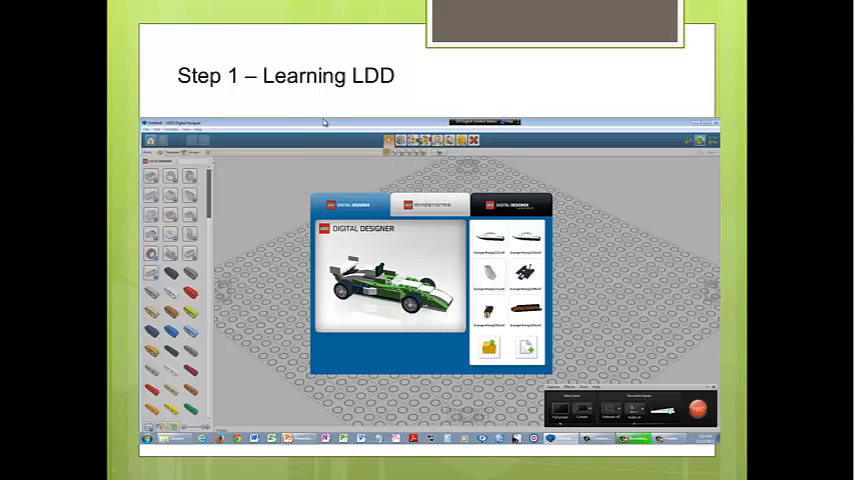
pyautogui.moveTo(340, 100)
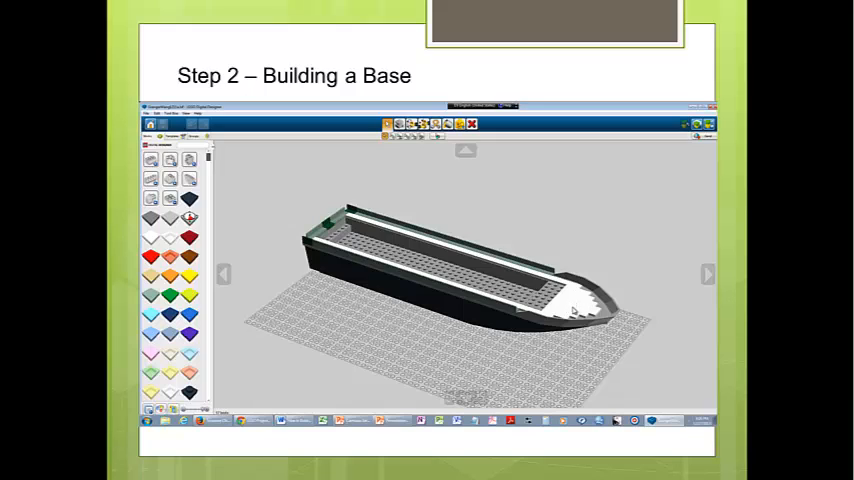
pyautogui.moveTo(572, 312)
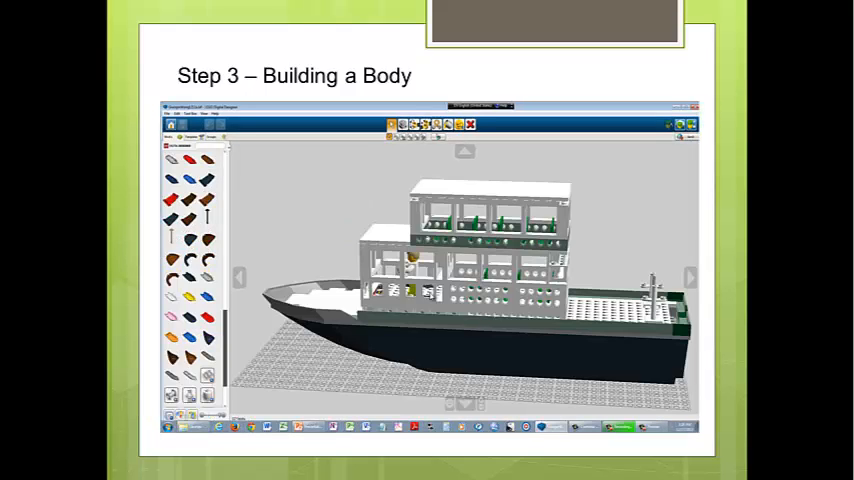
pyautogui.moveTo(340, 300)
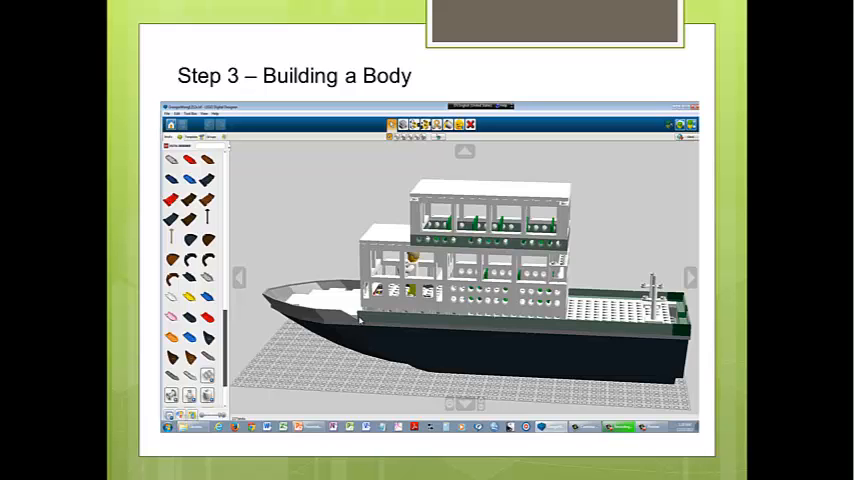
pyautogui.moveTo(590, 262)
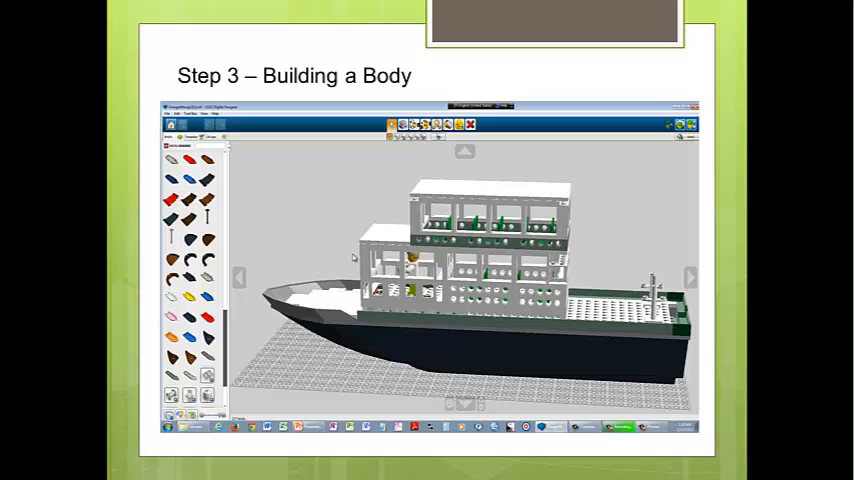
pyautogui.moveTo(378, 292)
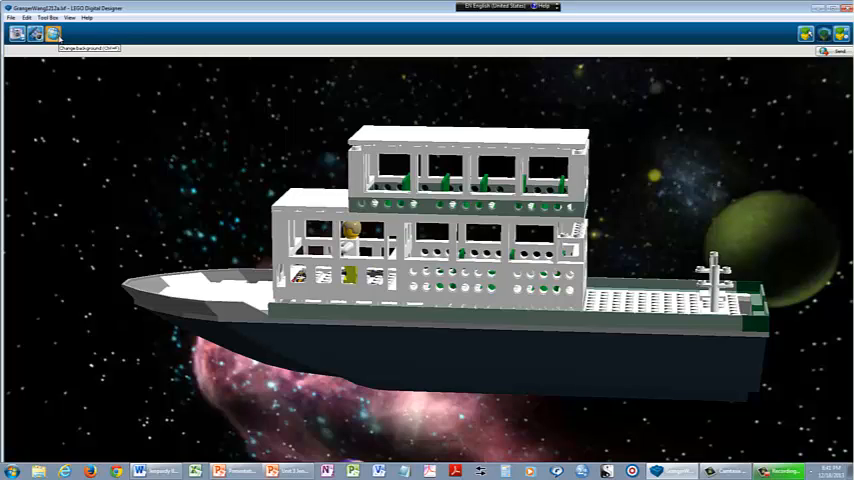
# Switch the view-mode backdrop from outer space to the mountain landscape
pyautogui.click(36, 32)
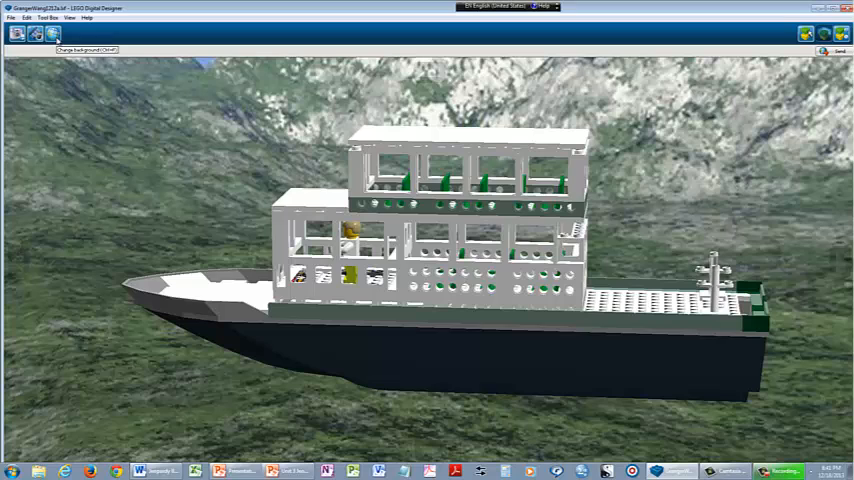
pyautogui.moveTo(52, 32)
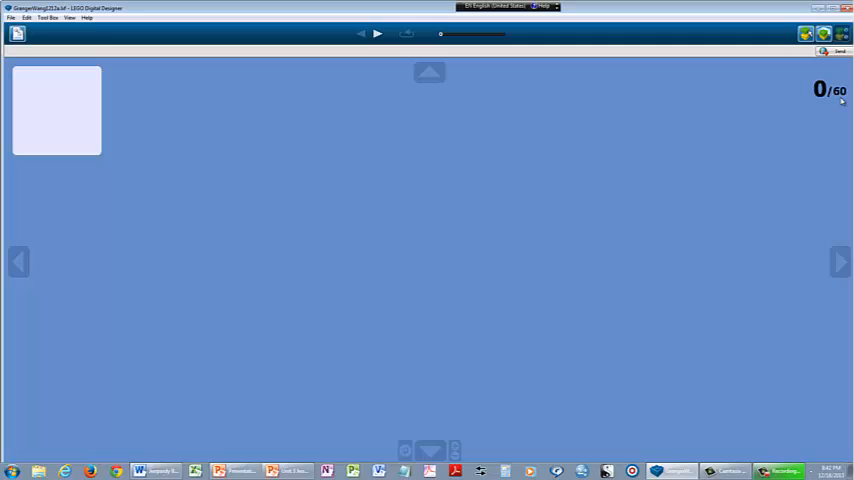
pyautogui.moveTo(832, 104)
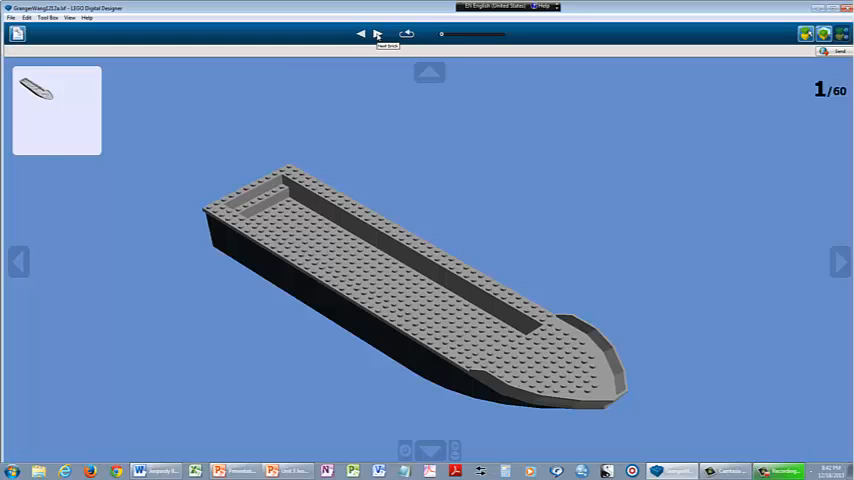
# Step the guide forward to 15/60, showing the hull with white walls and green seats
pyautogui.click(376, 32)
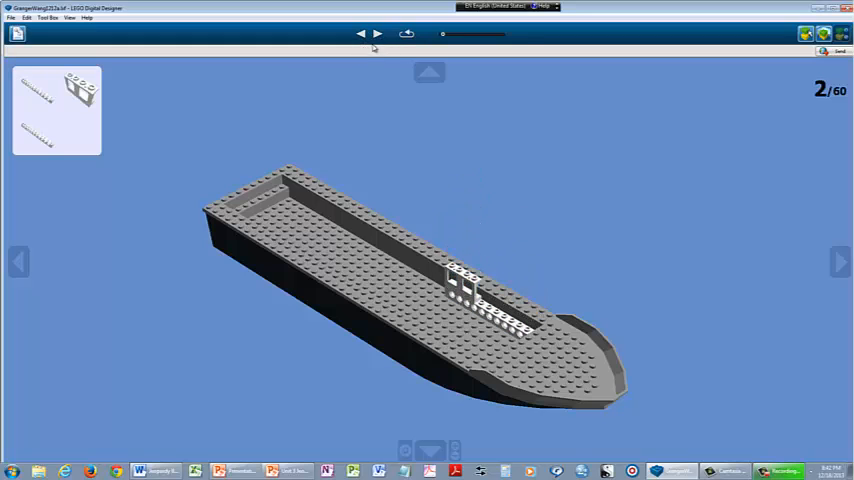
pyautogui.click(376, 32)
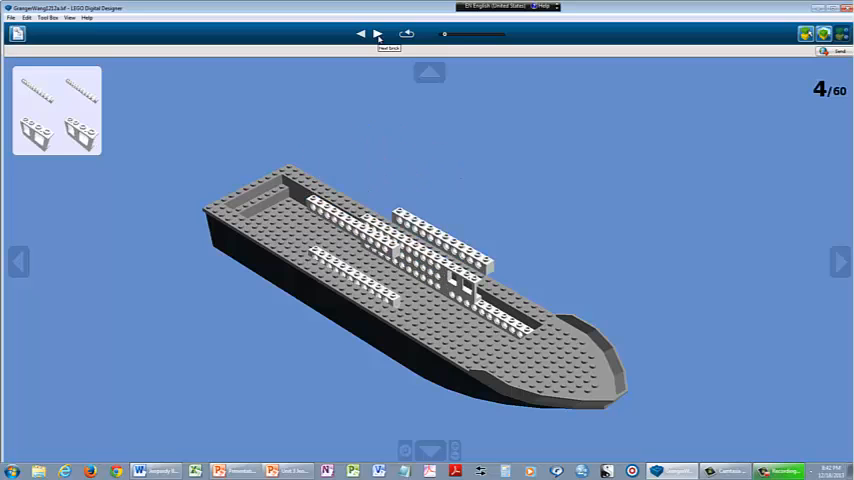
pyautogui.click(376, 32)
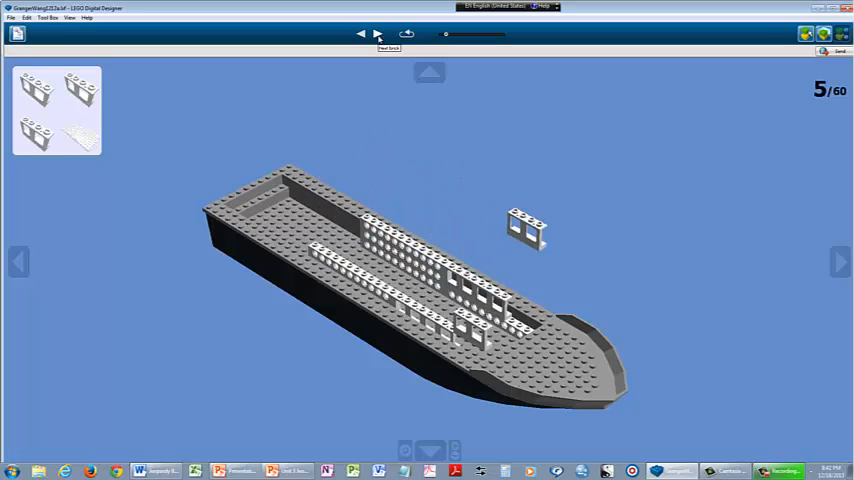
pyautogui.click(376, 32)
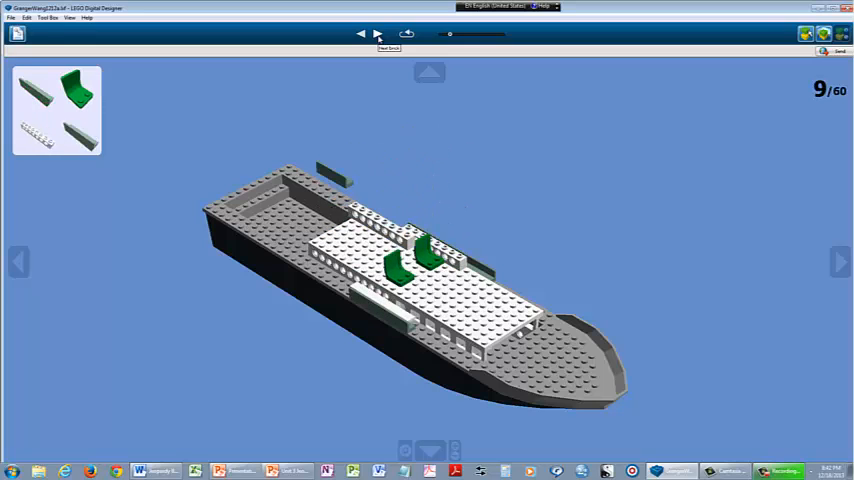
pyautogui.click(376, 32)
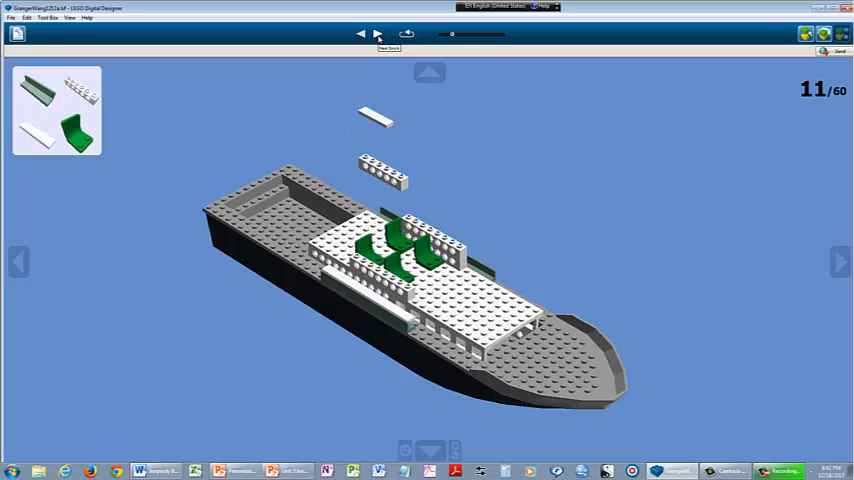
pyautogui.click(376, 32)
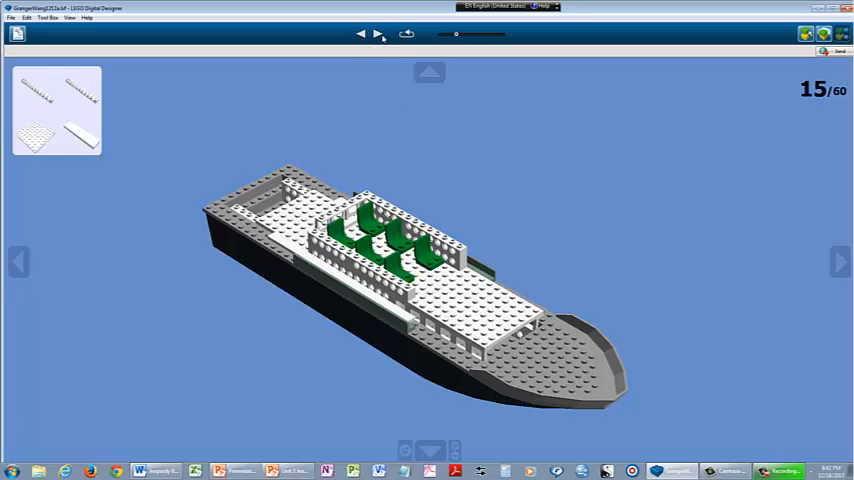
# Step the guide forward to 31/60, with the upper white cabin built over the seats
pyautogui.click(378, 32)
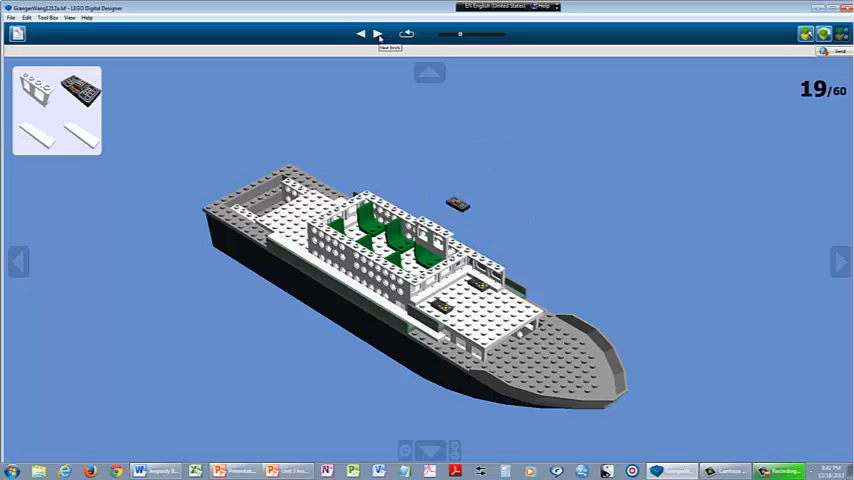
pyautogui.click(376, 32)
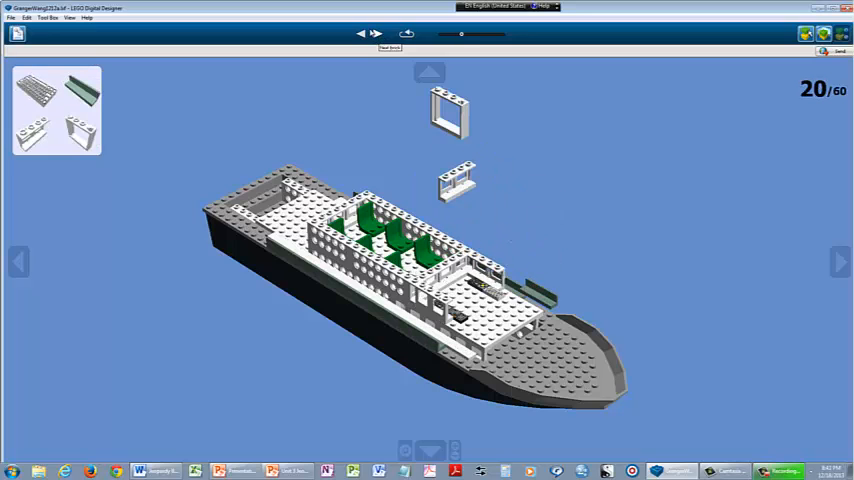
pyautogui.click(376, 32)
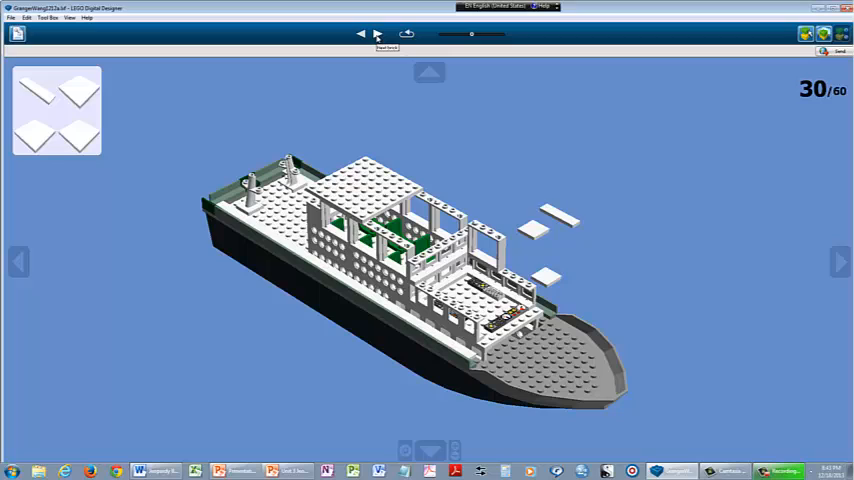
pyautogui.click(376, 32)
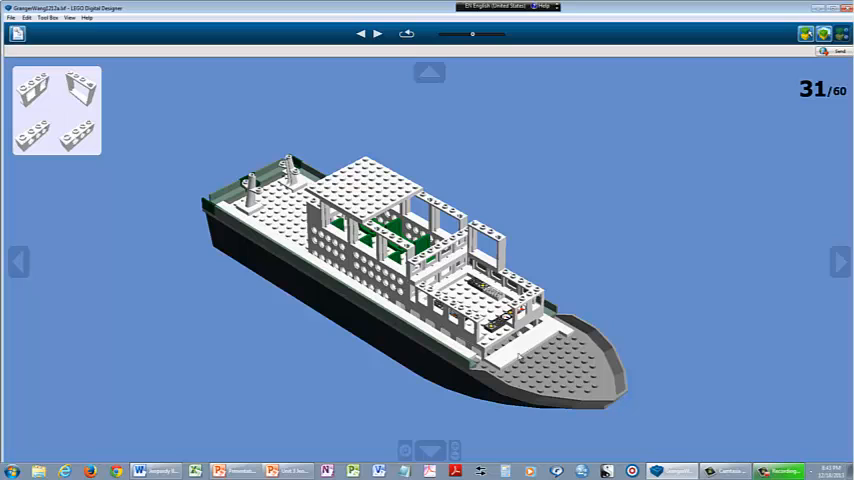
pyautogui.moveTo(376, 32)
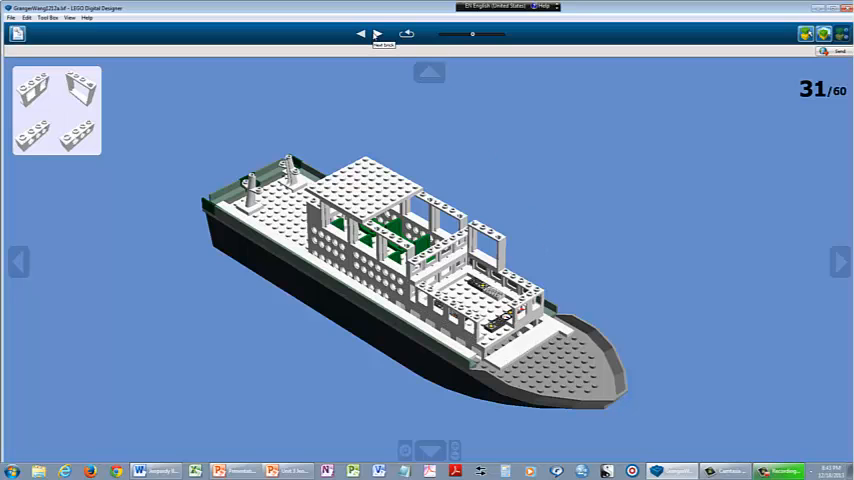
# Step through the minifigure sub-assembly to 39/60, placing the minifigure on deck
pyautogui.click(376, 32)
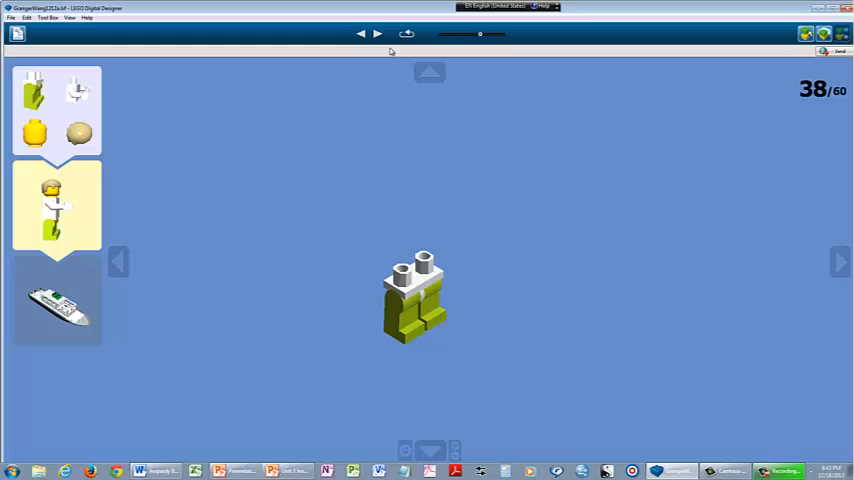
pyautogui.click(376, 32)
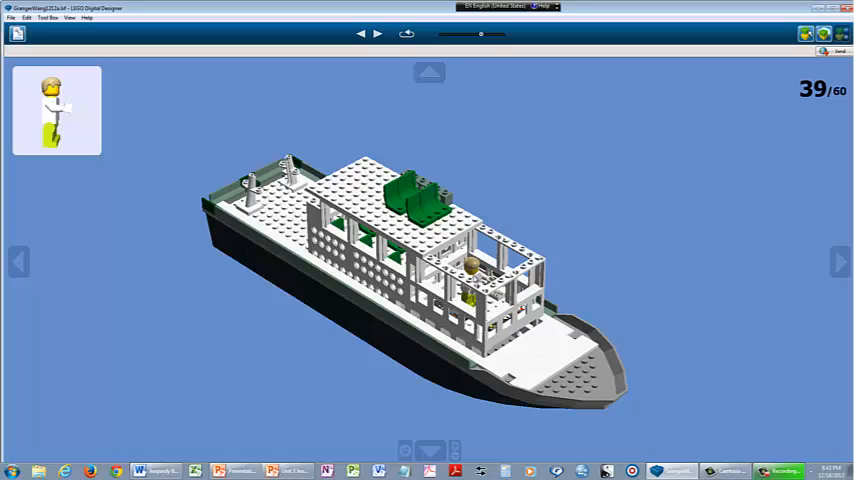
# Step the guide forward to its final step, 60/60
pyautogui.click(376, 32)
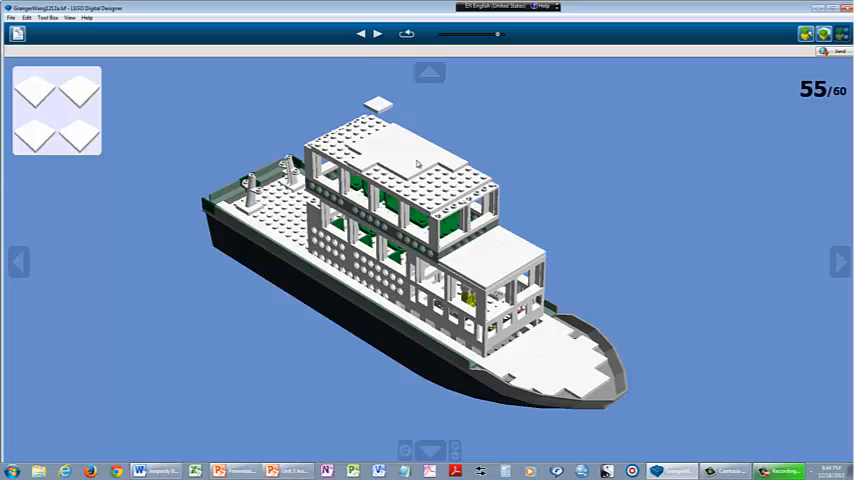
pyautogui.click(376, 34)
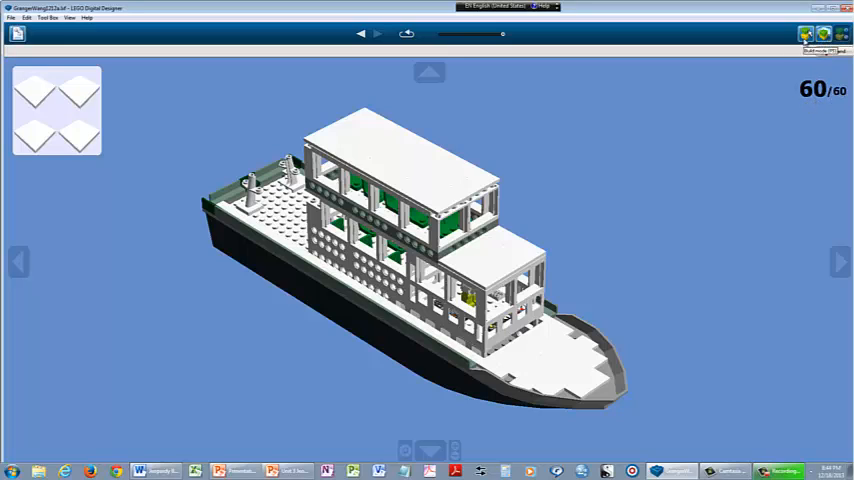
# Switch to PowerPoint and show the Conclusions slide as a full-screen slide show
pyautogui.click(268, 470)
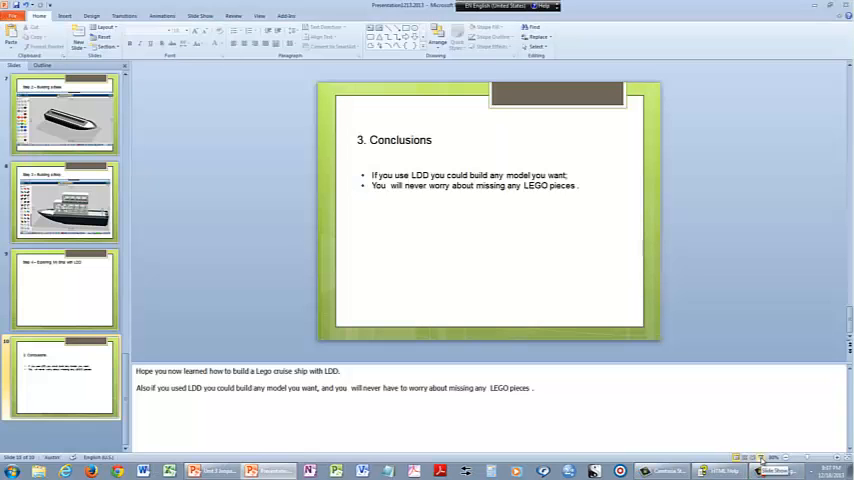
pyautogui.click(760, 460)
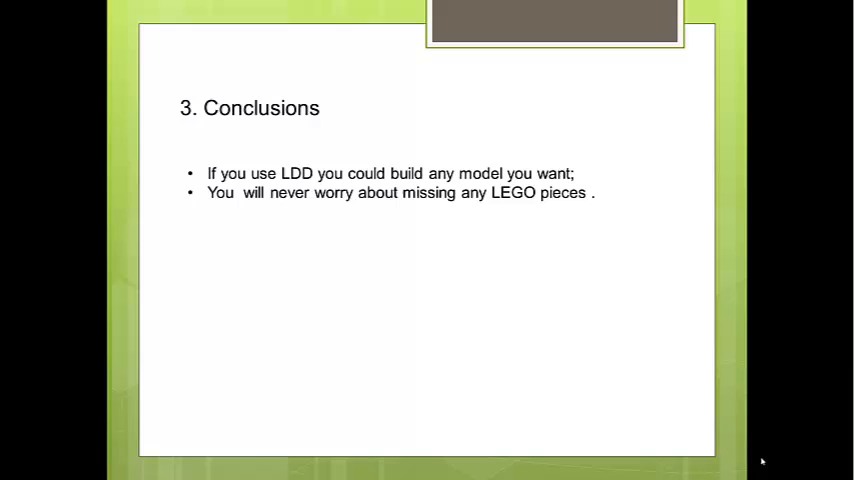